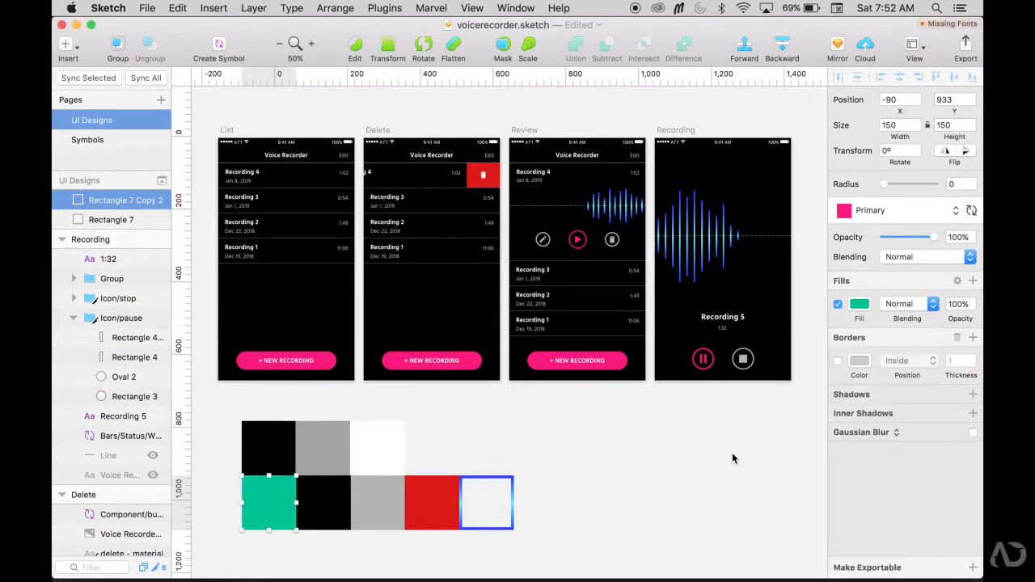
Open voicerecorder.sketch showing the List, Delete, Review and Recording artboards.
{"action": "left_click", "coordinate": [844, 210]}
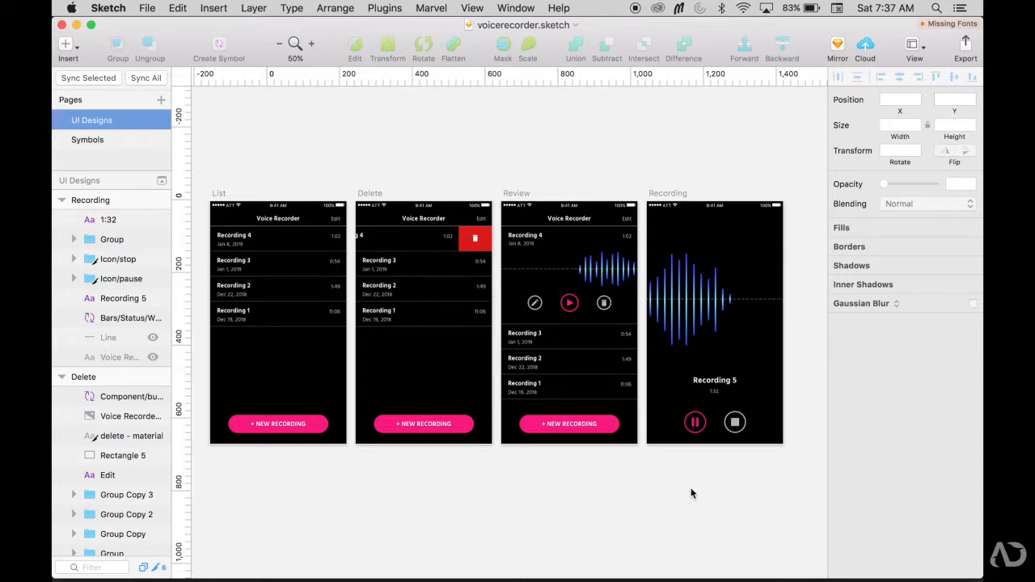
{"action": "mouse_move", "coordinate": [338, 516]}
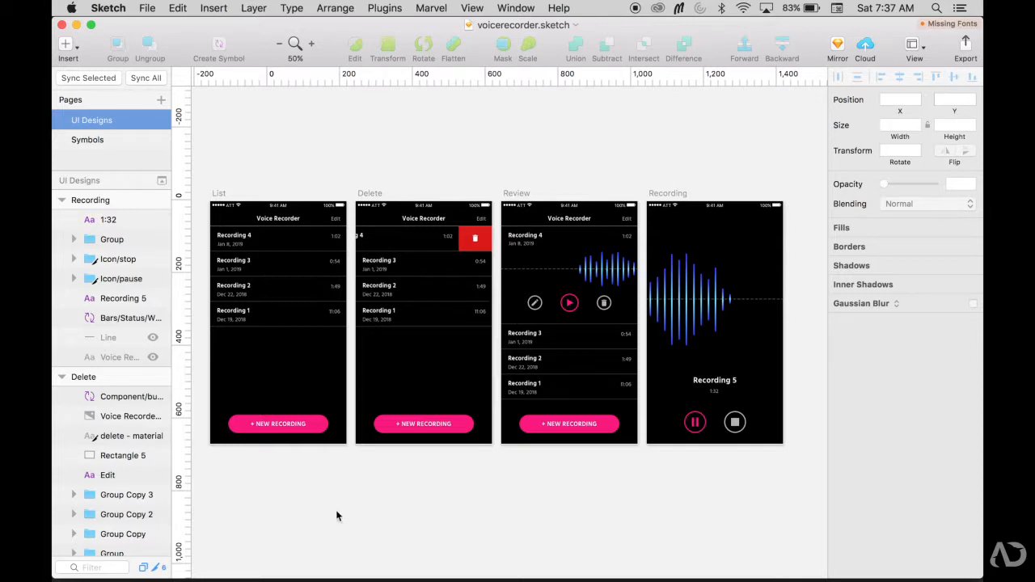
{"action": "left_click", "coordinate": [568, 387]}
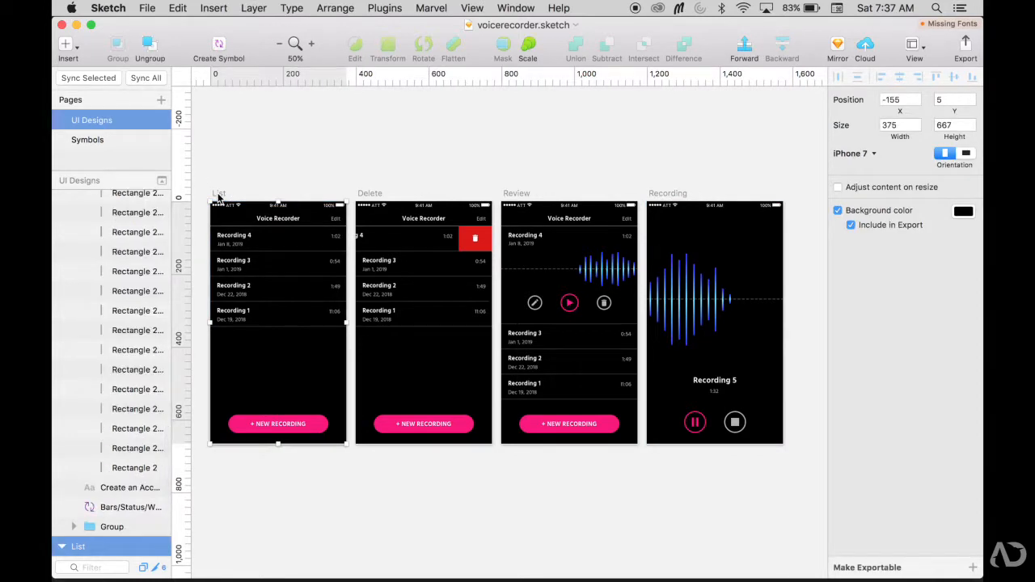
{"action": "left_click", "coordinate": [963, 210]}
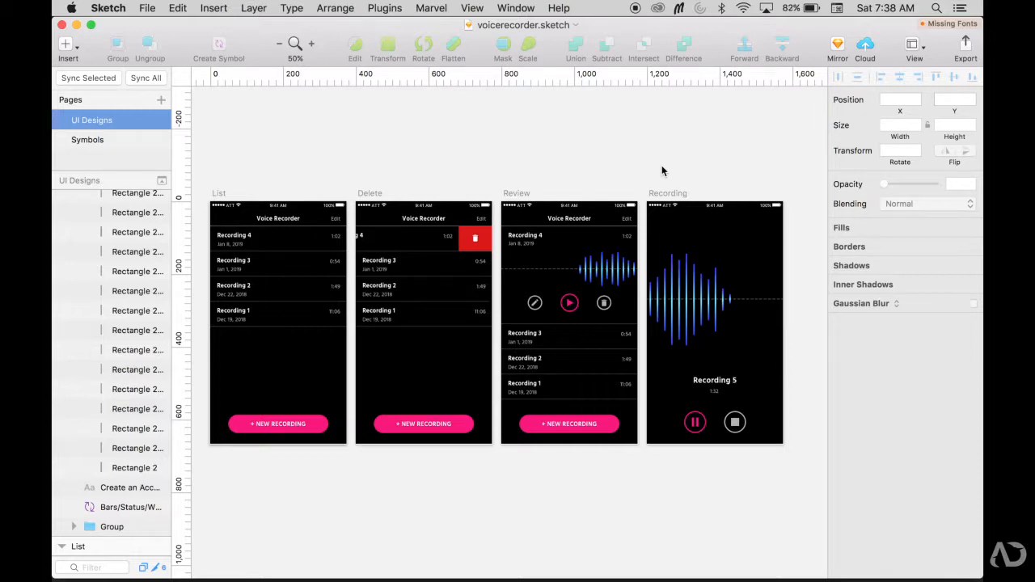
{"action": "mouse_move", "coordinate": [532, 493]}
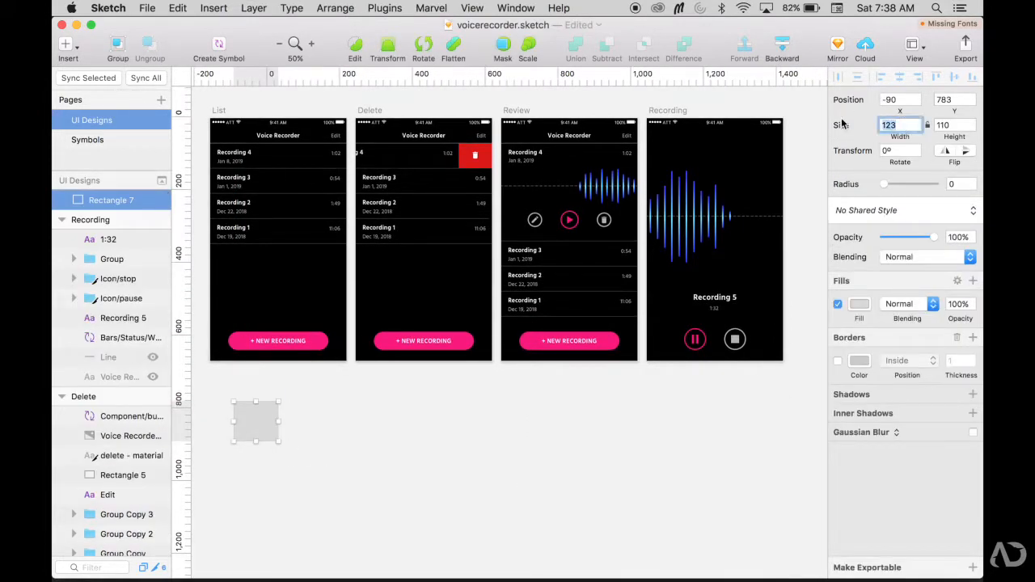
Make a 150 by 150 swatch square and fill the swatches, including one grey.
{"action": "type", "text": "150"}
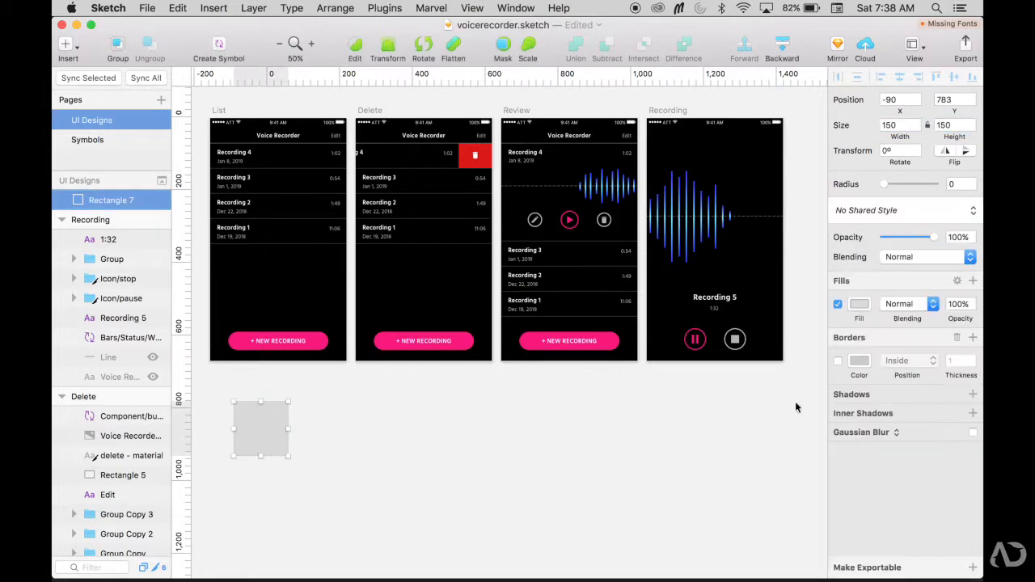
{"action": "left_click", "coordinate": [860, 304]}
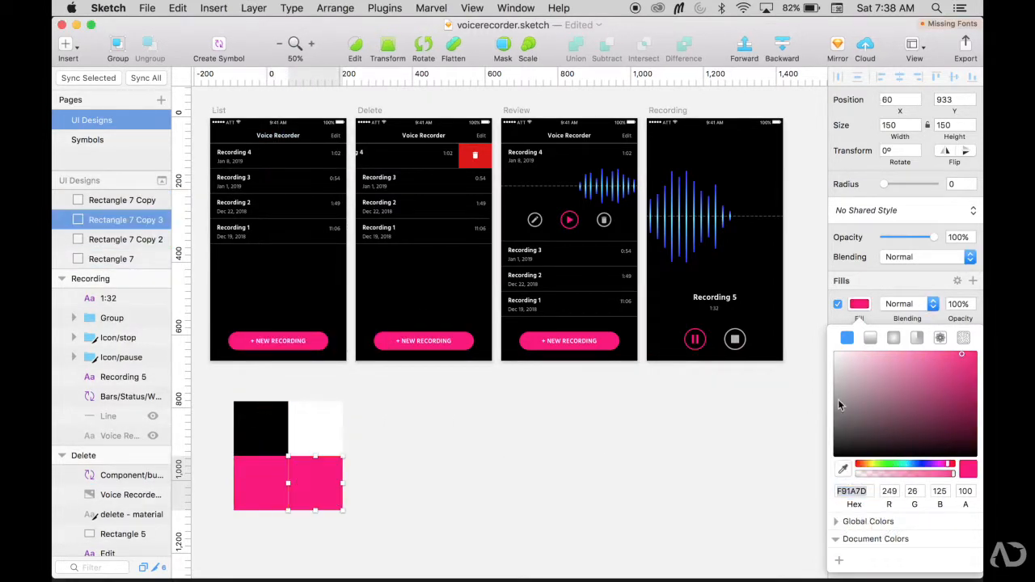
{"action": "left_click", "coordinate": [843, 469]}
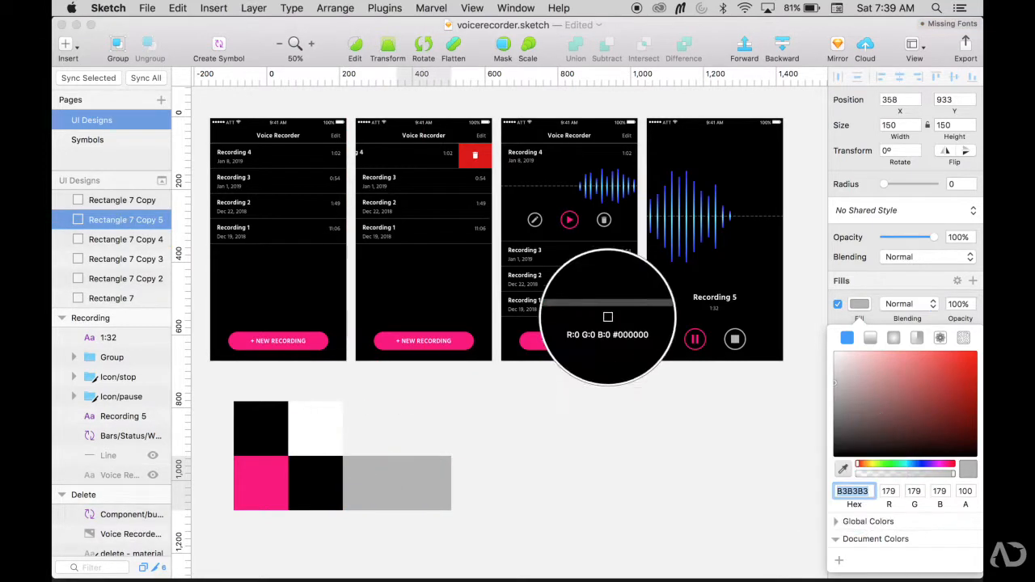
{"action": "left_click", "coordinate": [424, 483]}
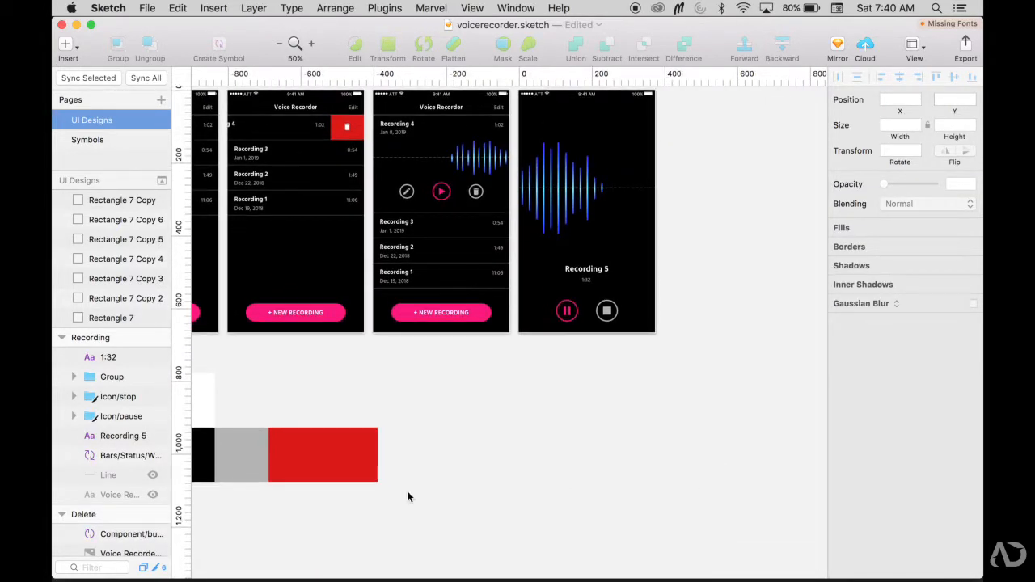
Give the newest swatch square no fill and an outline border.
{"action": "left_click", "coordinate": [125, 219]}
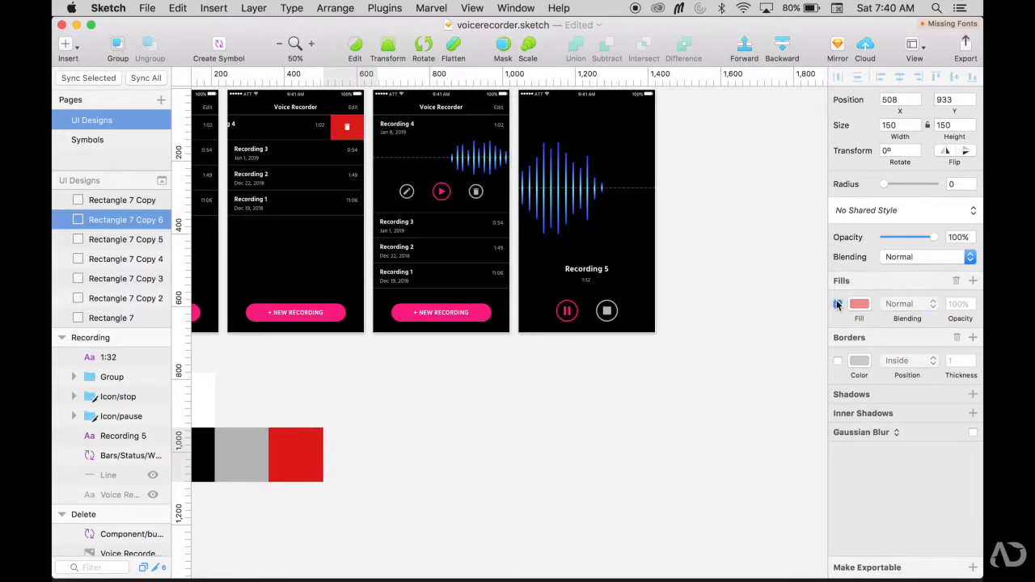
{"action": "left_click", "coordinate": [837, 304]}
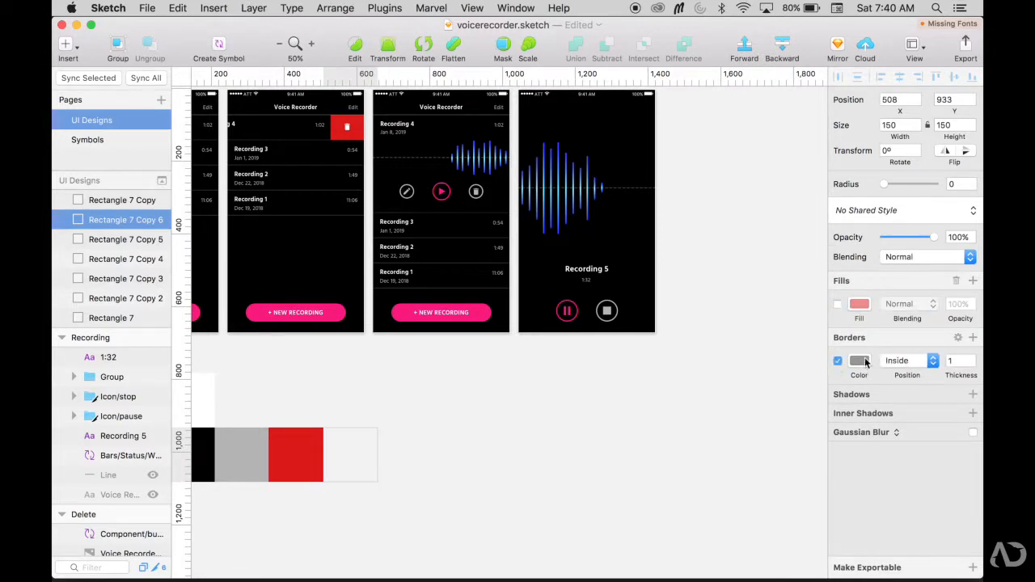
{"action": "left_click", "coordinate": [859, 361]}
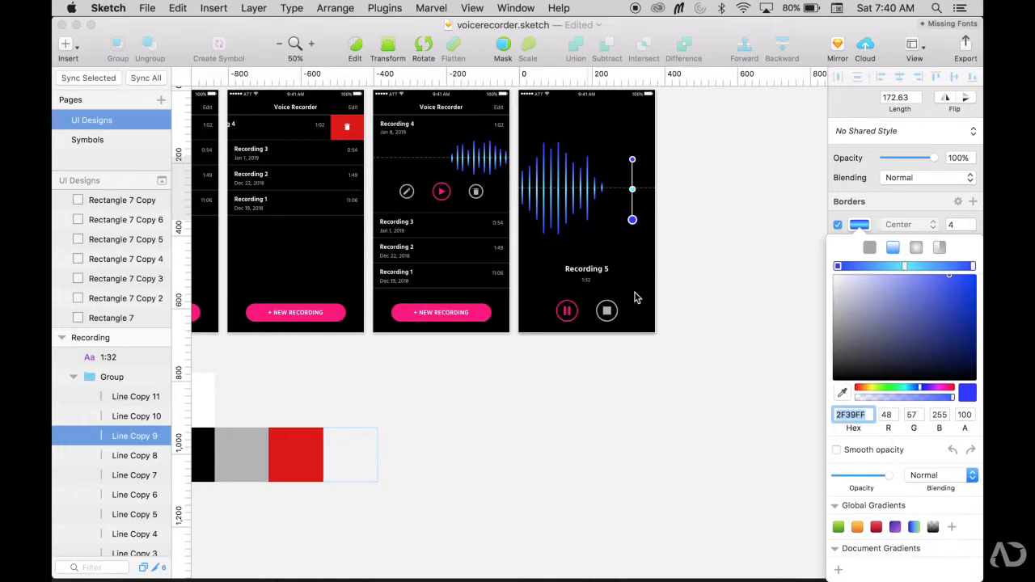
{"action": "mouse_move", "coordinate": [918, 474]}
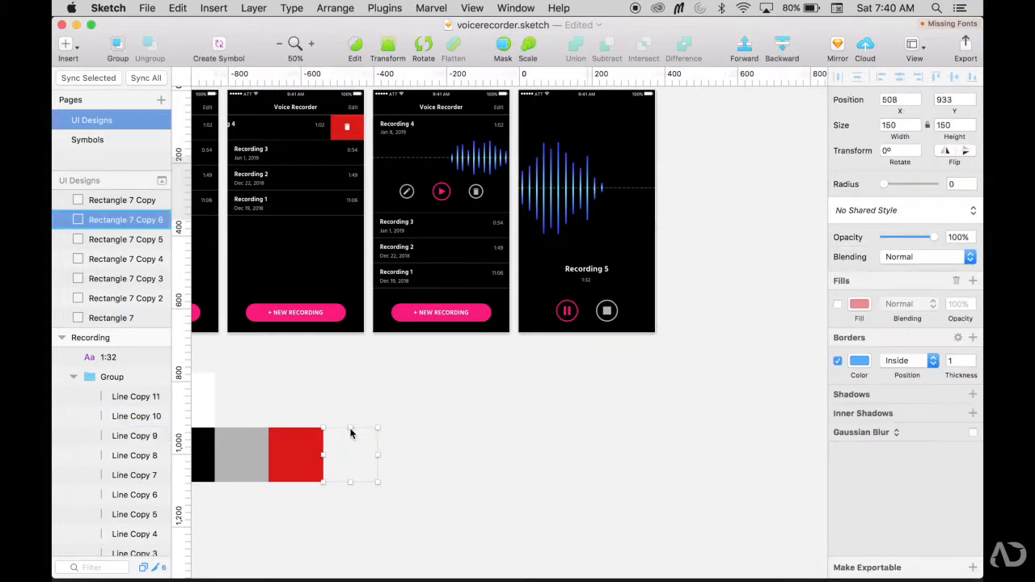
Create the 'Primary' shared style from the pink swatch and 'Audio Lines' from the bordered swatch.
{"action": "left_click", "coordinate": [859, 360]}
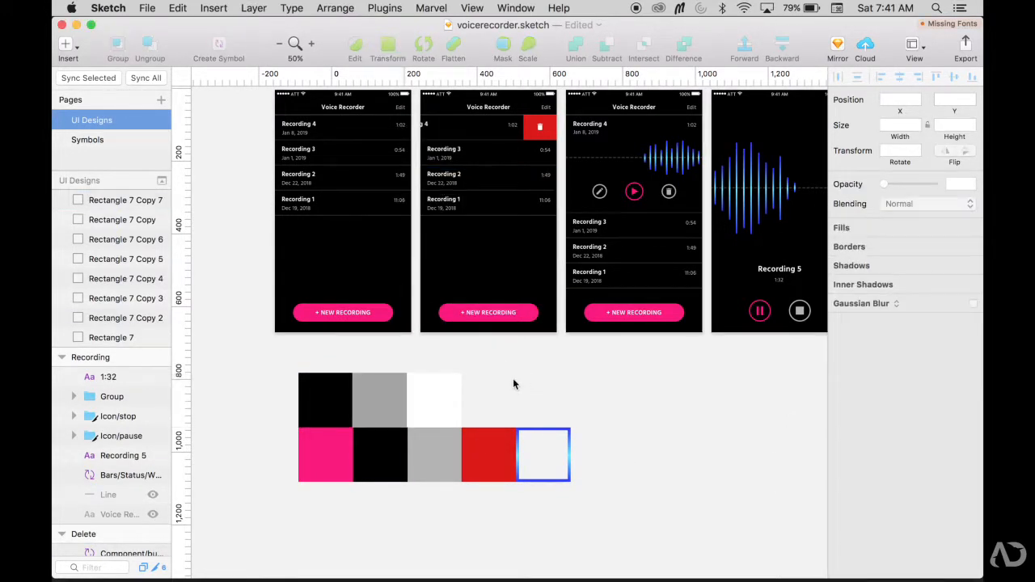
{"action": "mouse_move", "coordinate": [611, 445]}
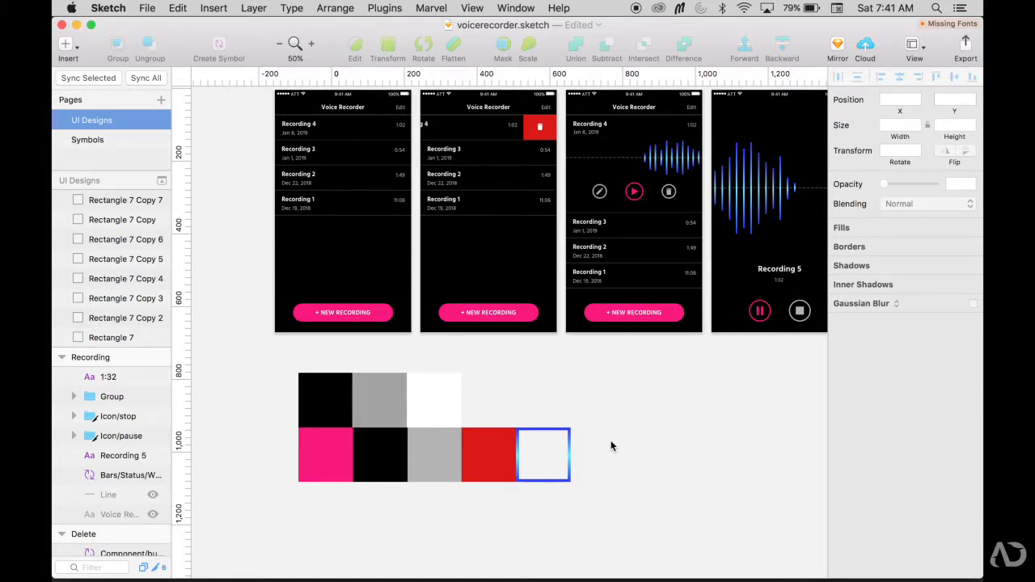
{"action": "left_click", "coordinate": [326, 455]}
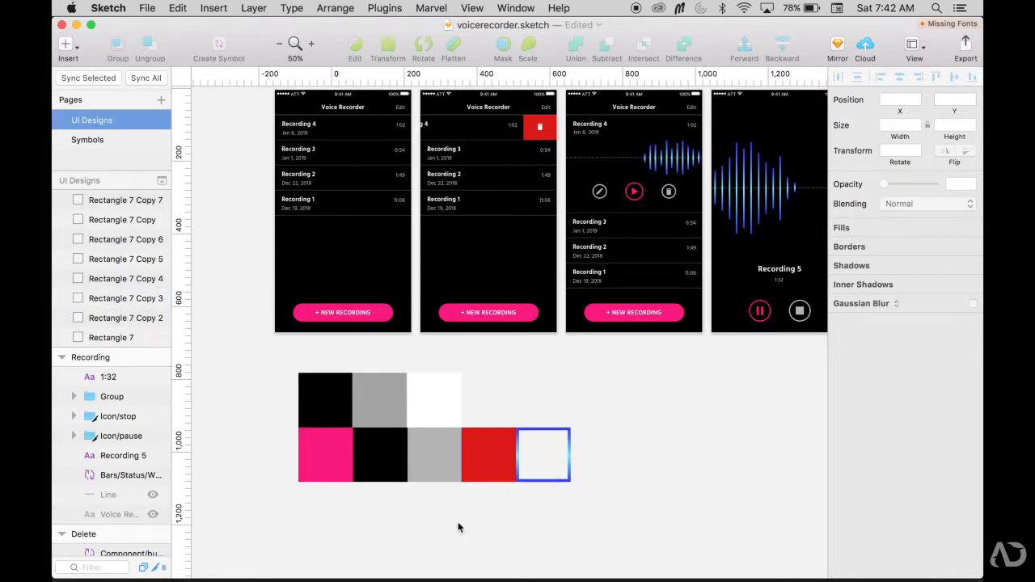
{"action": "left_click", "coordinate": [325, 454]}
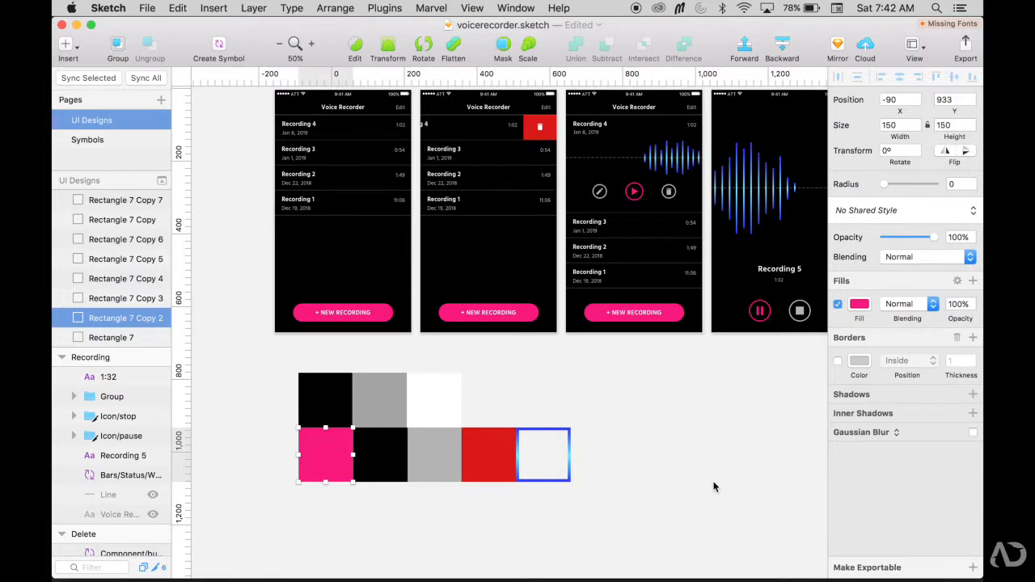
{"action": "left_click", "coordinate": [904, 210]}
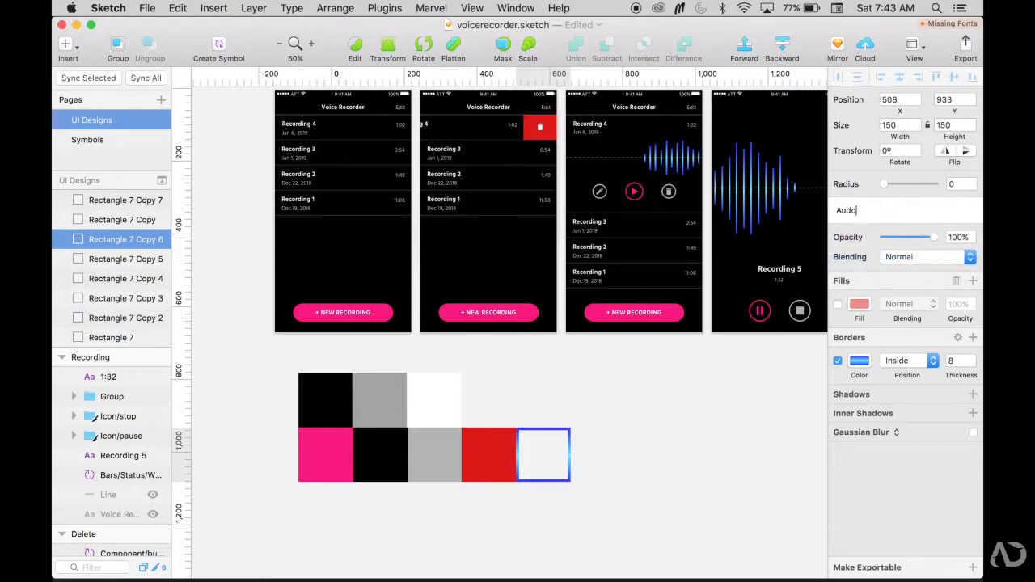
{"action": "type", "text": "Audio L"}
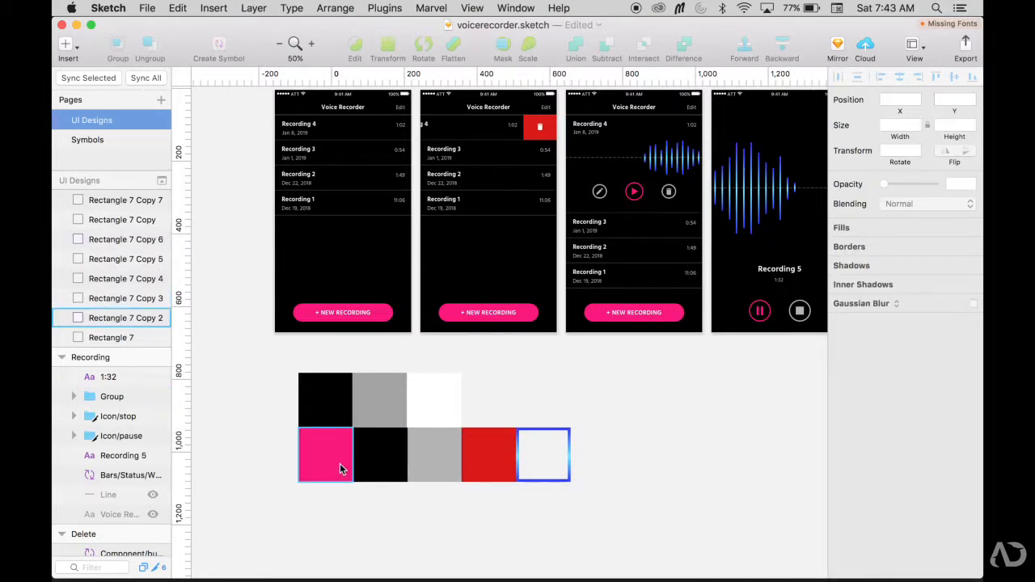
Select the pink swatch, then enter the Review artboard's New Recording button group.
{"action": "left_click", "coordinate": [325, 454]}
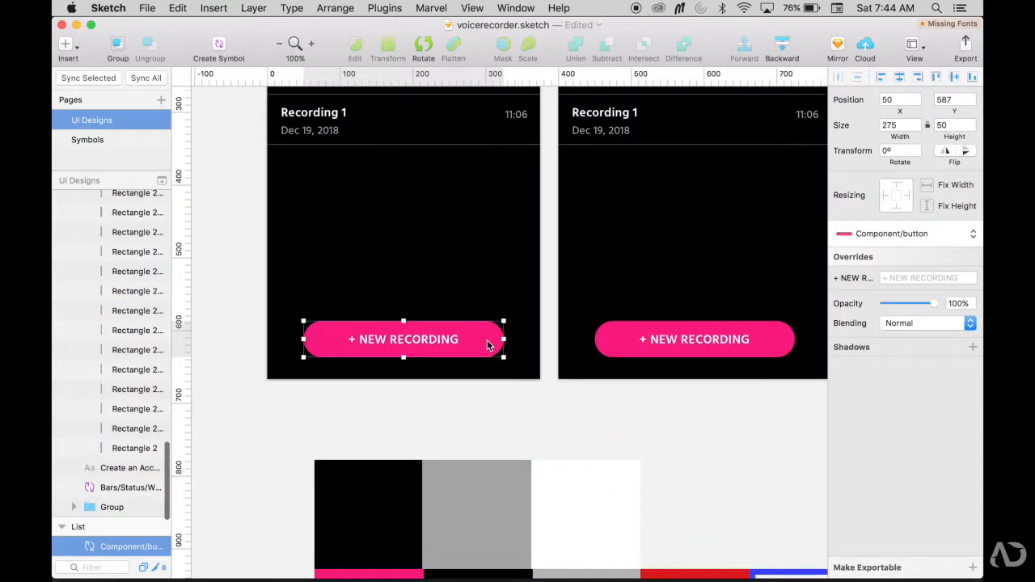
{"action": "double_click", "coordinate": [403, 338]}
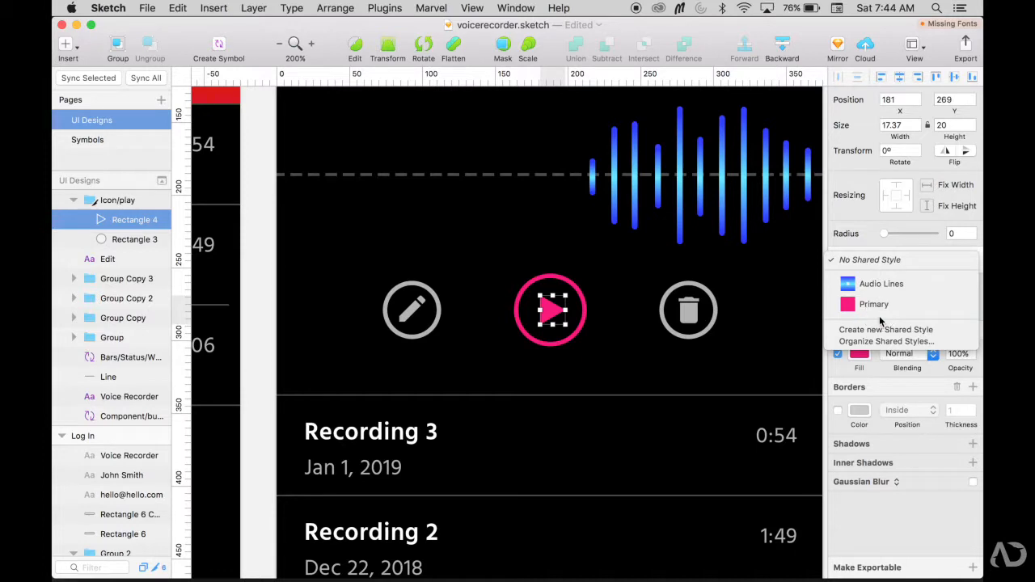
Link the play triangle to the Primary style and select the play icon's circle.
{"action": "left_click", "coordinate": [874, 304]}
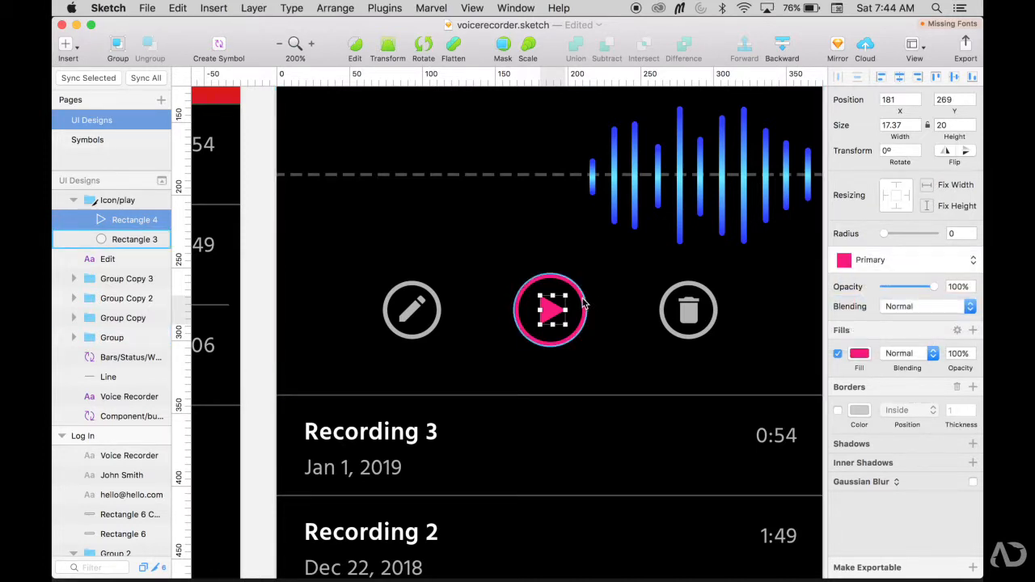
{"action": "left_click", "coordinate": [134, 238]}
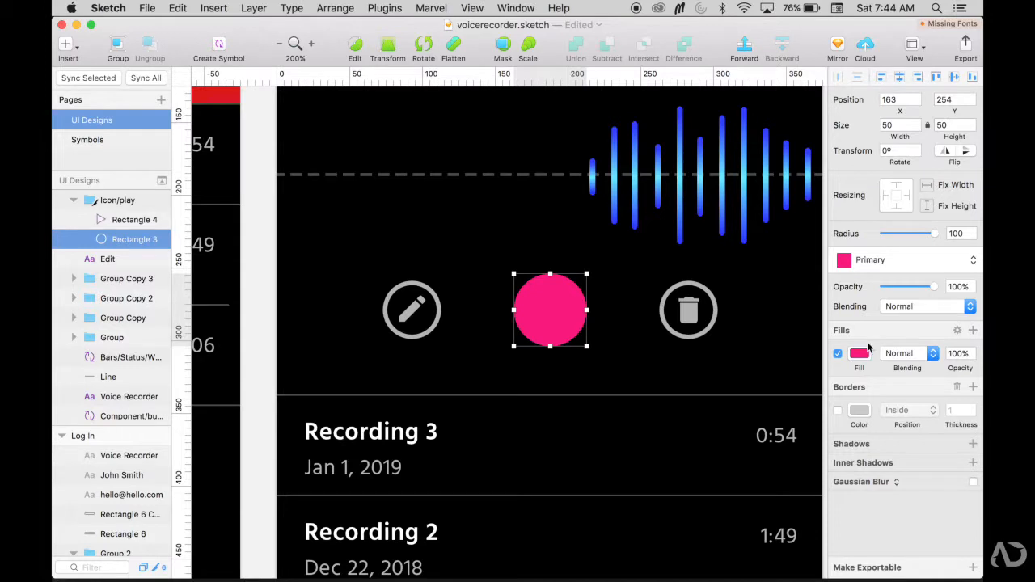
{"action": "mouse_move", "coordinate": [898, 256]}
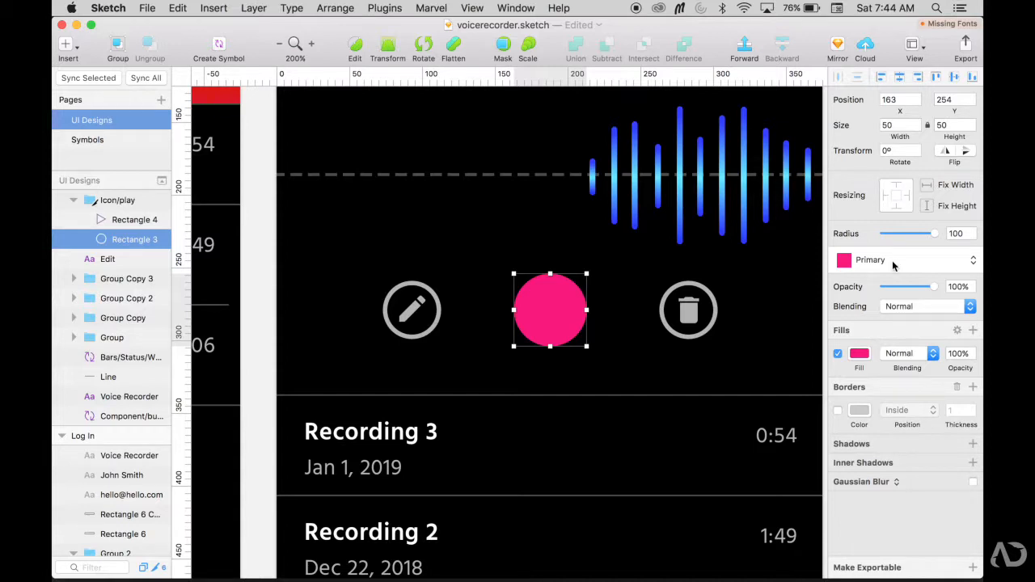
{"action": "mouse_move", "coordinate": [880, 394]}
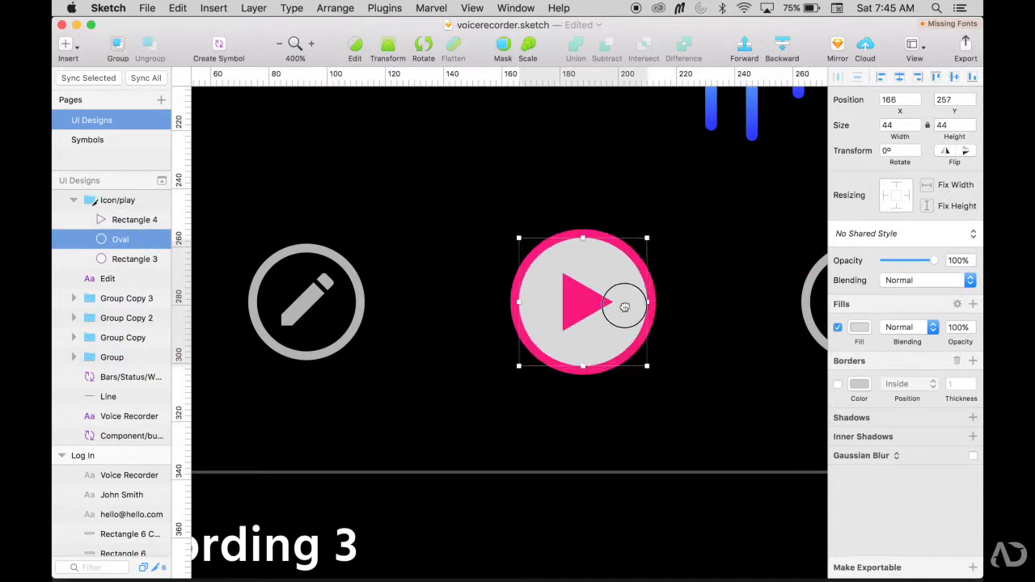
Fill the play and pause icons' inner ovals black (000000).
{"action": "left_click", "coordinate": [859, 326]}
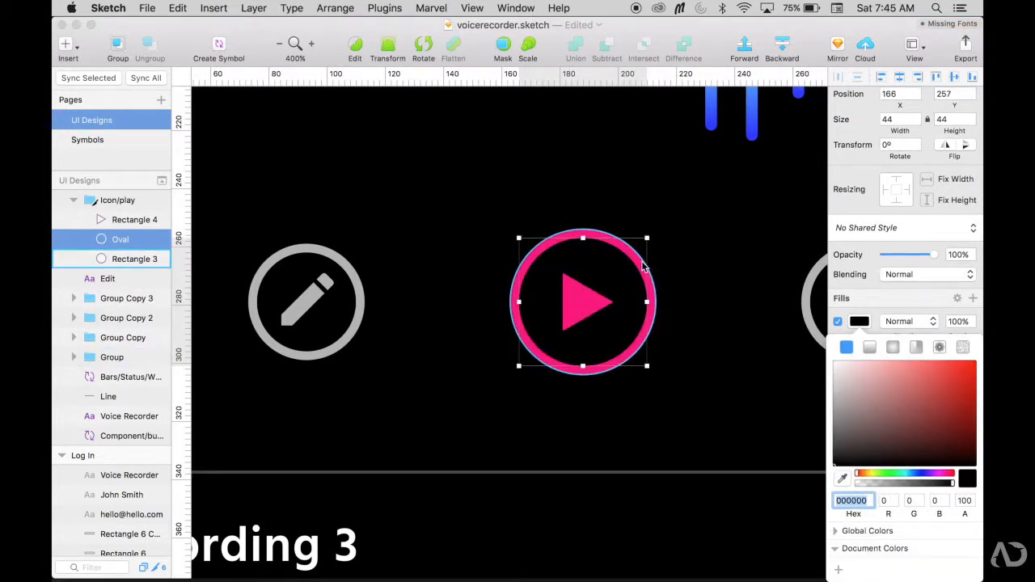
{"action": "left_click", "coordinate": [135, 220]}
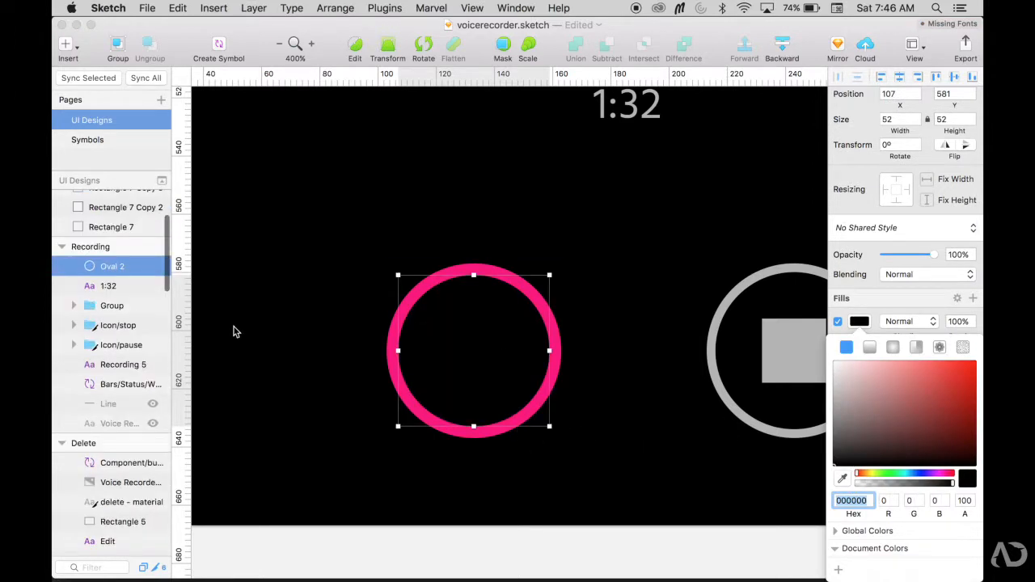
{"action": "left_click", "coordinate": [72, 345]}
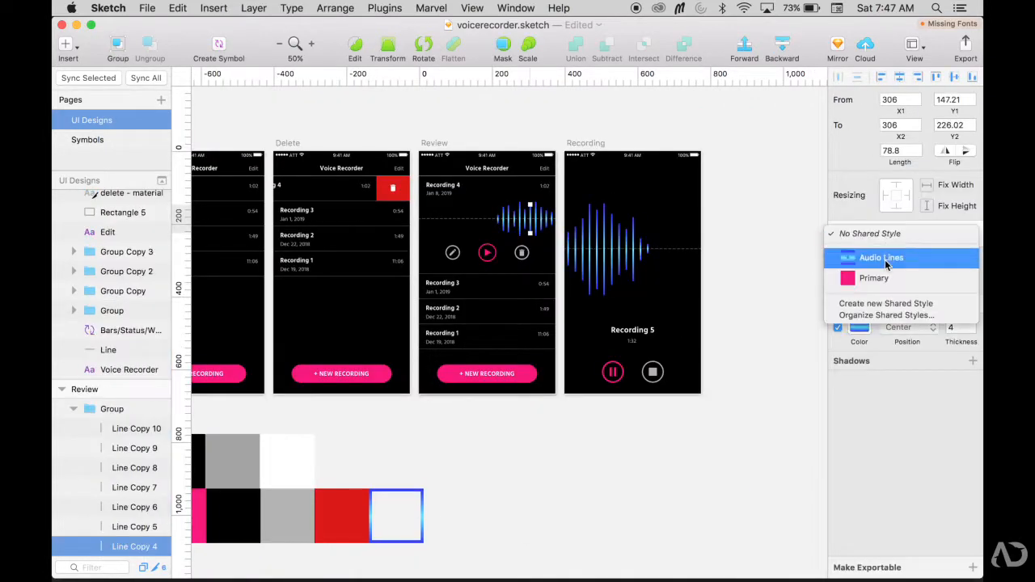
Apply the Audio Lines shared style to the Review waveform's Line layers.
{"action": "left_click", "coordinate": [881, 257]}
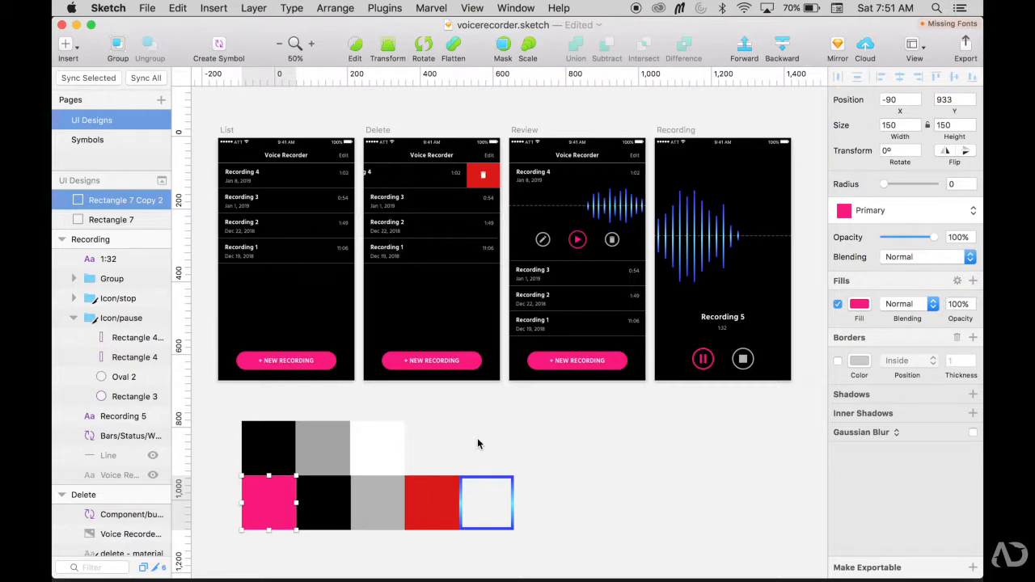
Begin changing the Primary swatch's fill colour to teal.
{"action": "left_click", "coordinate": [859, 303]}
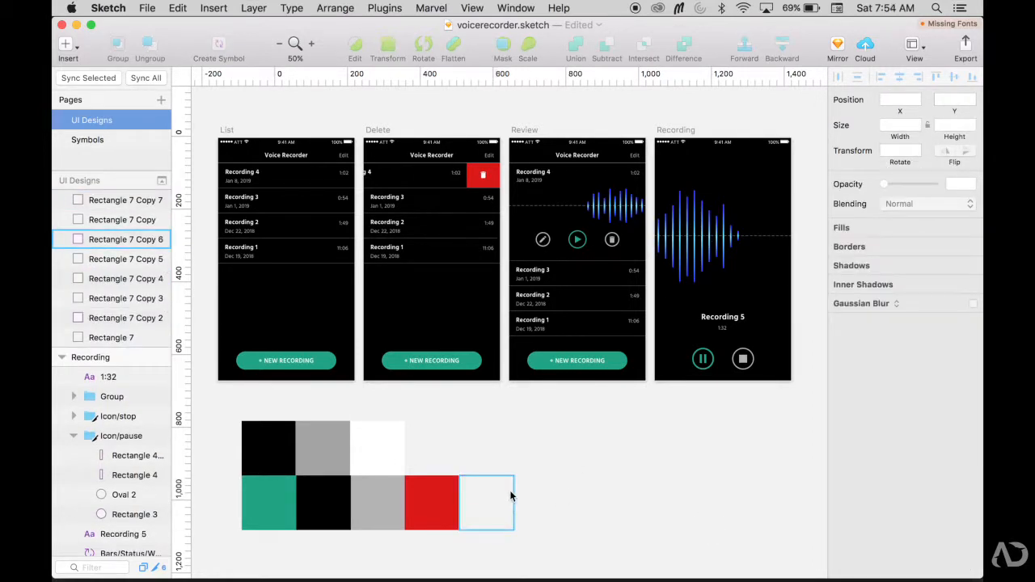
Select the Audio Lines swatch and shift its border gradient to softer pink.
{"action": "left_click", "coordinate": [485, 502]}
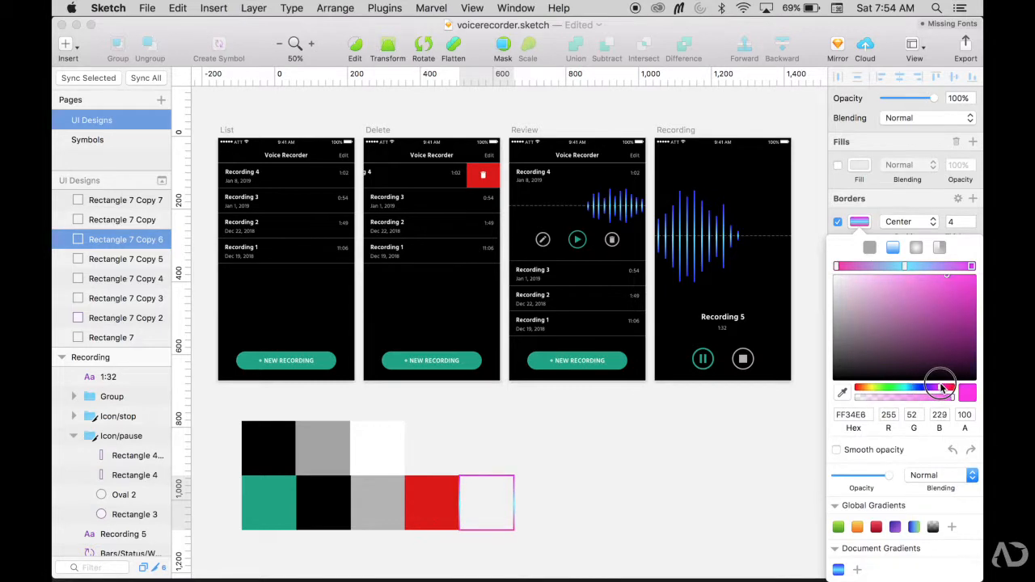
{"action": "left_click", "coordinate": [909, 299]}
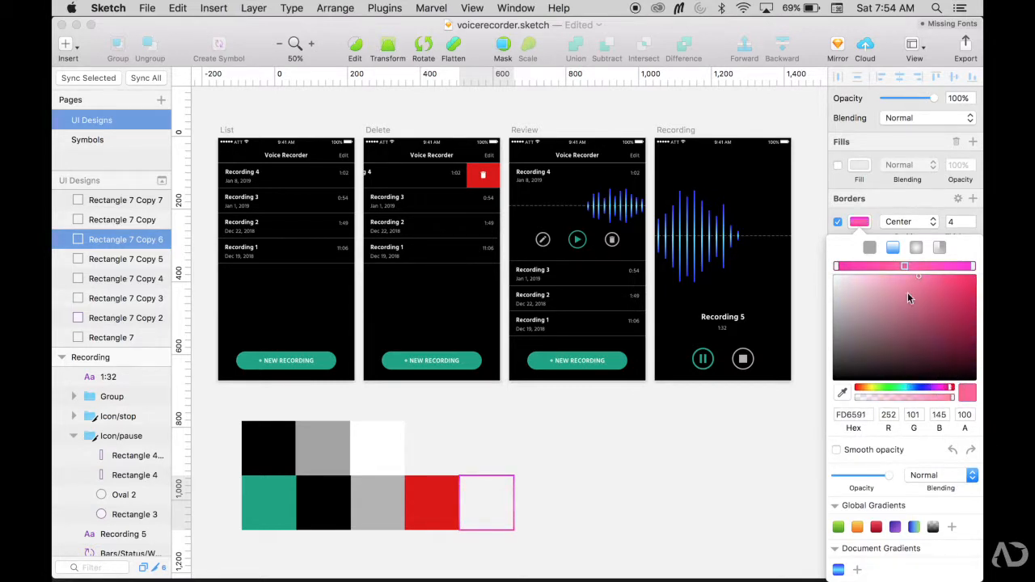